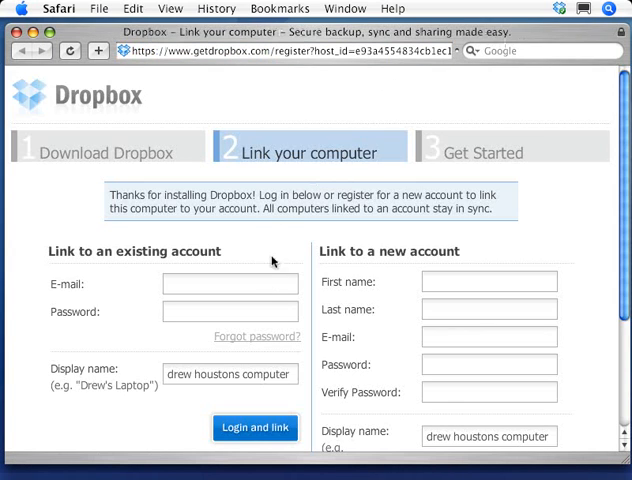
left_click(230, 284)
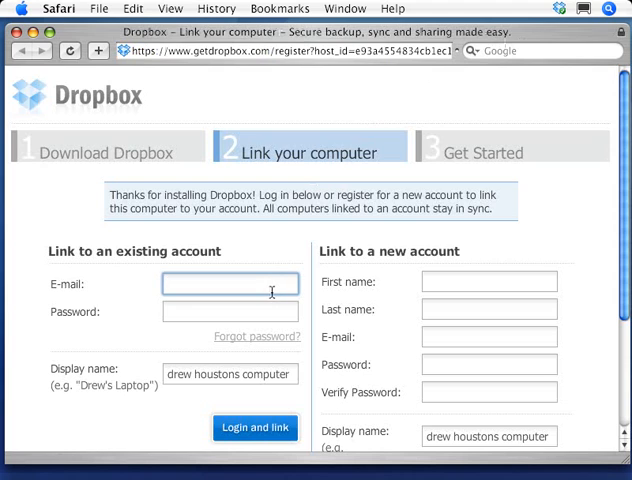
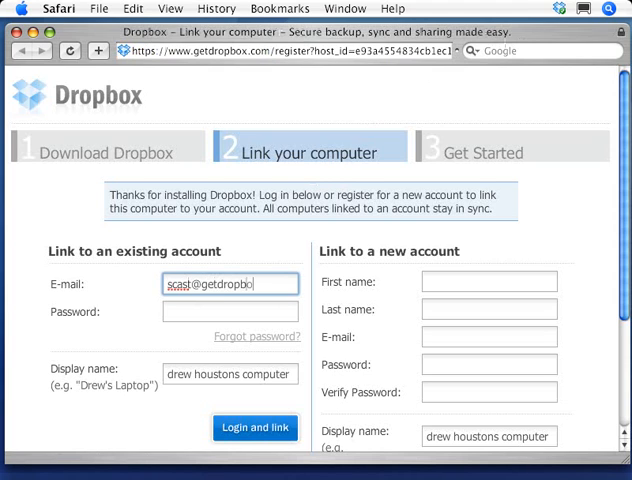
left_click(256, 428)
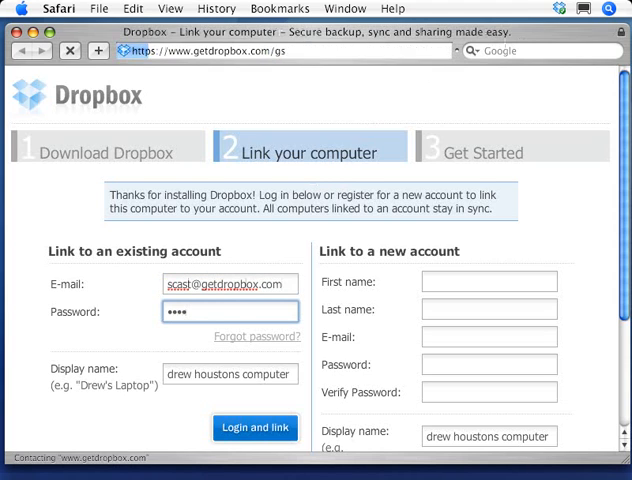
left_click(256, 428)
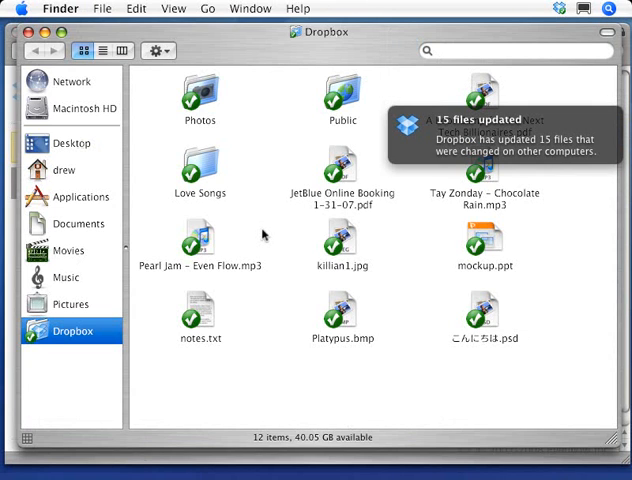
mouse_move(284, 238)
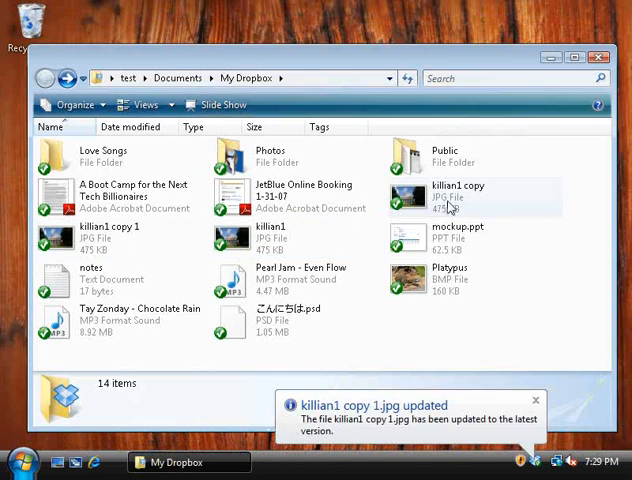
Edit Platypus.bmp from My Dropbox with a white X and save it via File > Save.
left_click(450, 276)
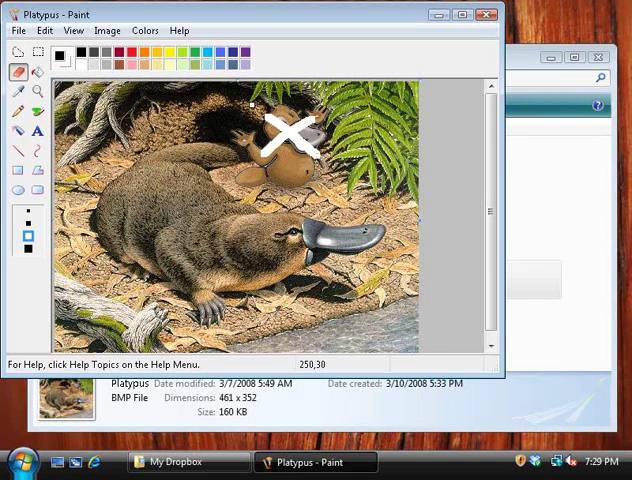
left_click(20, 30)
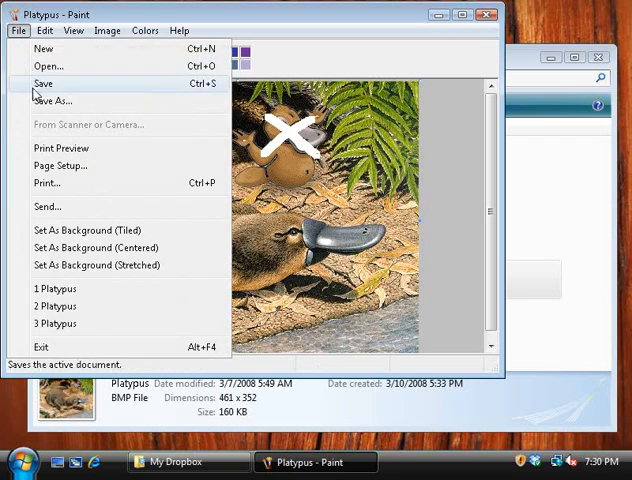
left_click(40, 84)
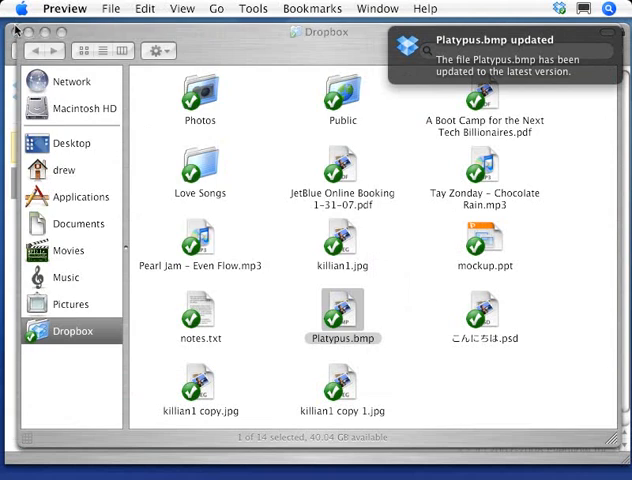
mouse_move(210, 196)
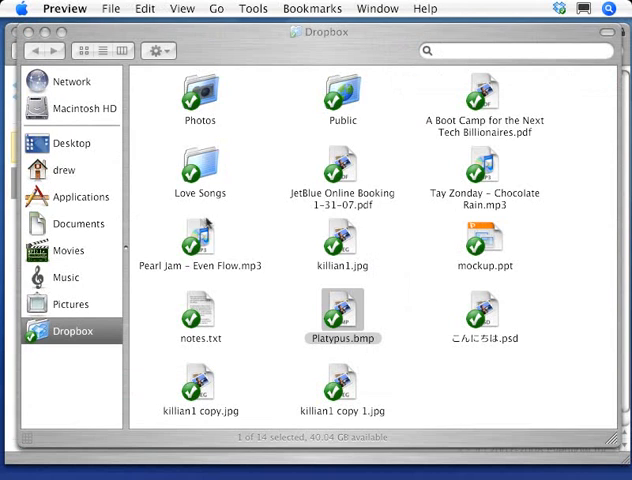
mouse_move(254, 236)
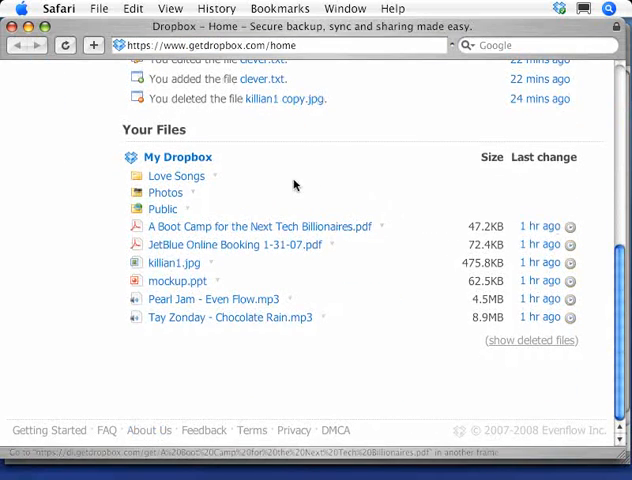
mouse_move(480, 358)
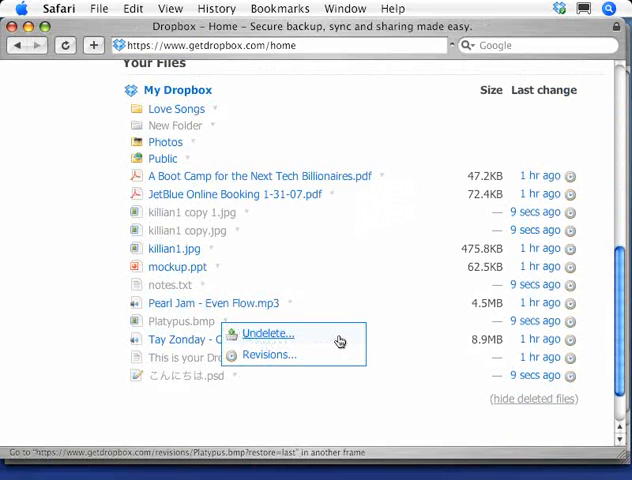
Undelete Platypus.bmp from the deleted files list and confirm the restore.
left_click(266, 332)
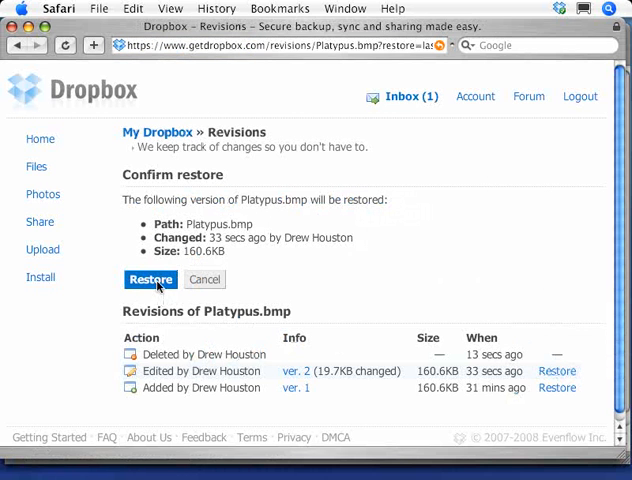
left_click(152, 280)
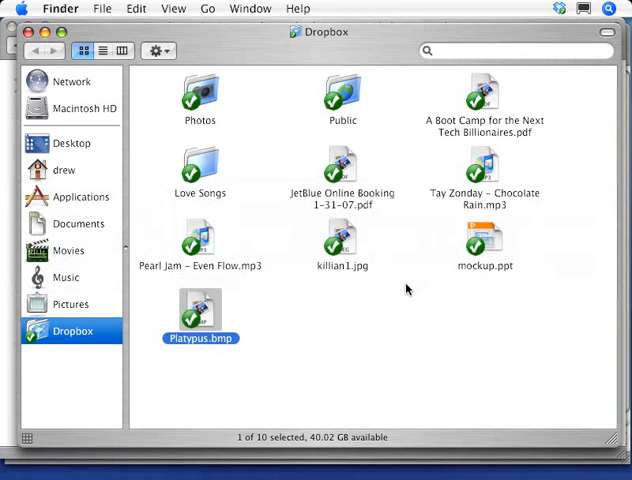
mouse_move(402, 288)
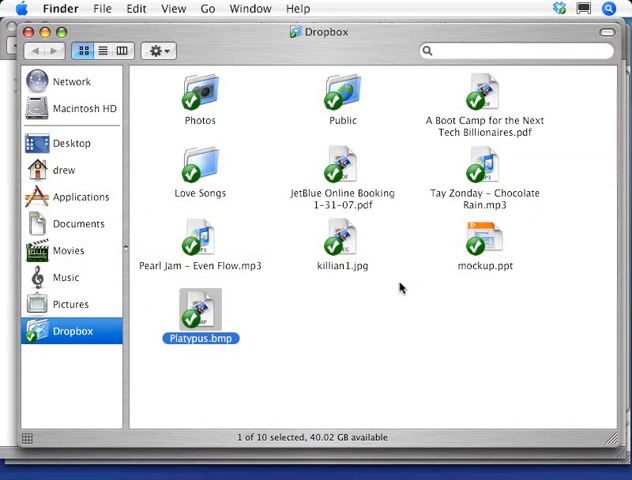
mouse_move(372, 296)
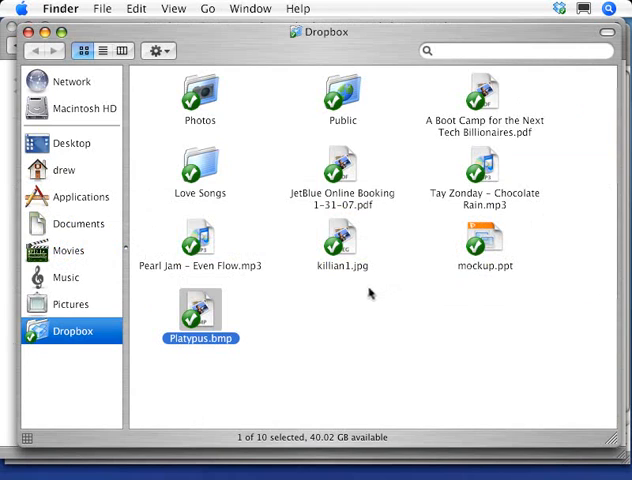
mouse_move(344, 96)
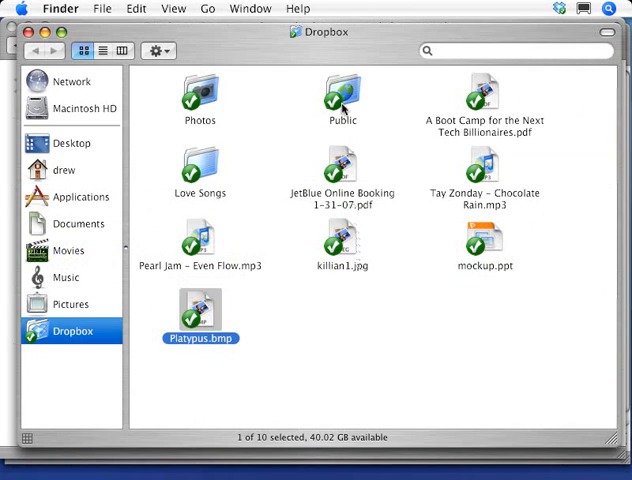
Enter the Public folder and copy the Dropbox public link for Top Secret.jpg.
left_click(342, 96)
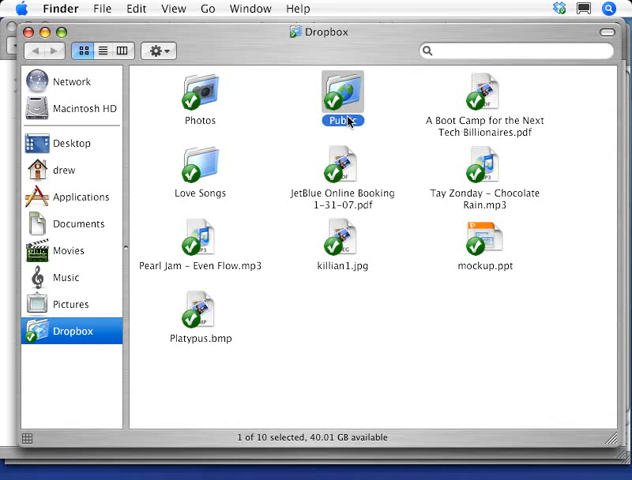
double_click(340, 96)
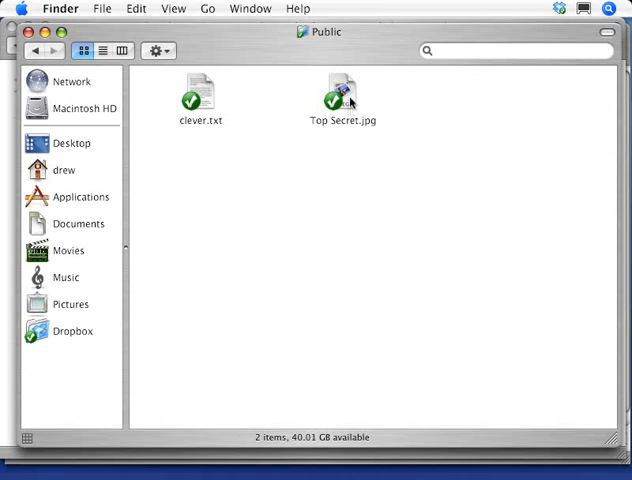
right_click(340, 90)
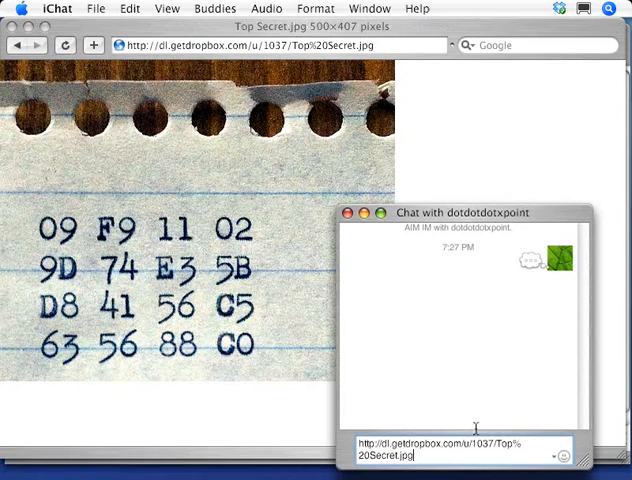
Send the pasted Top Secret.jpg public link to the iChat contact.
key("Return")
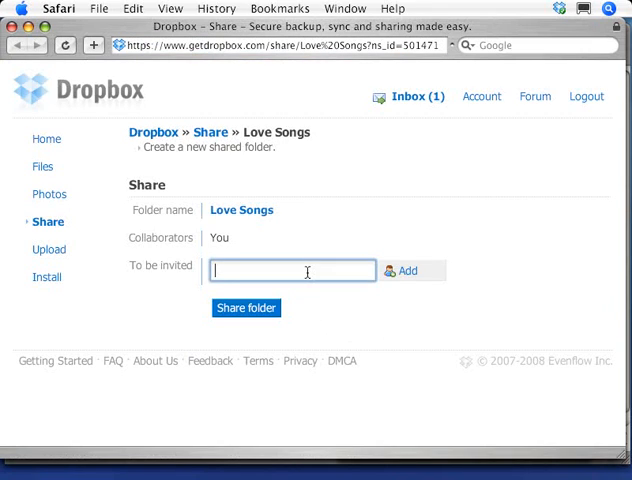
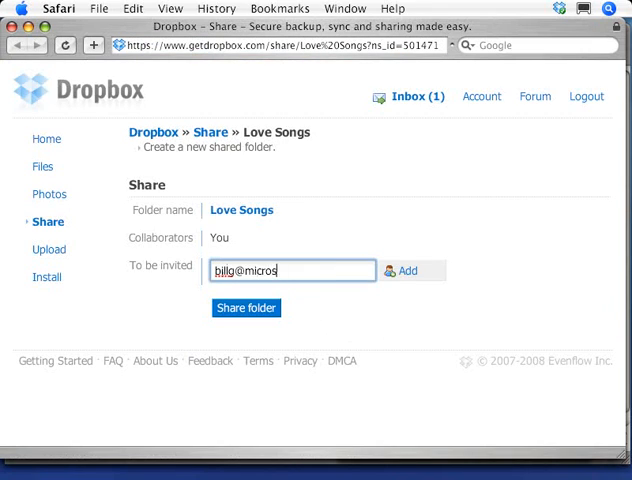
left_click(406, 270)
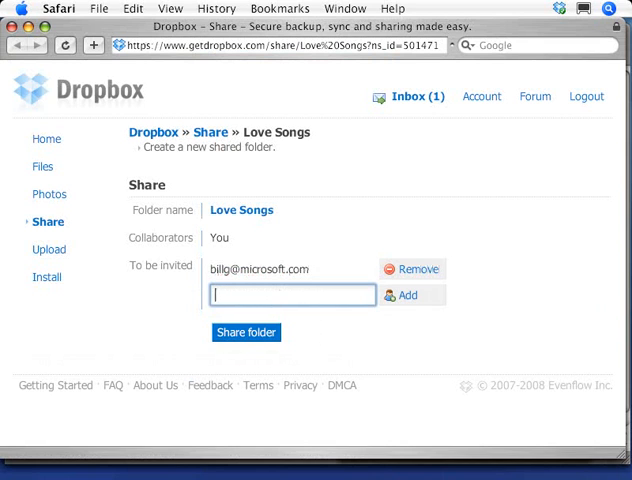
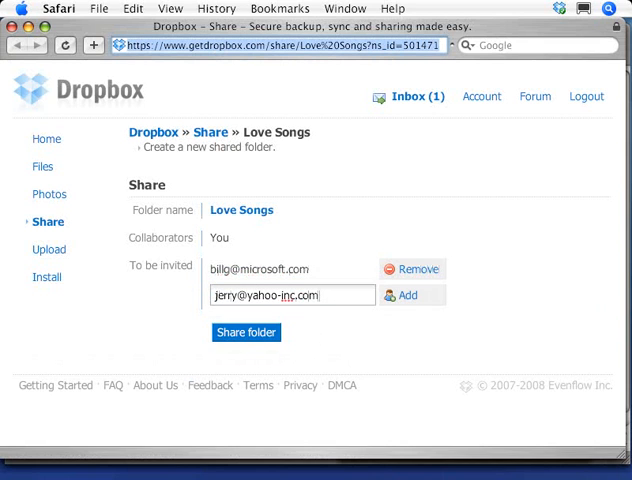
left_click(246, 332)
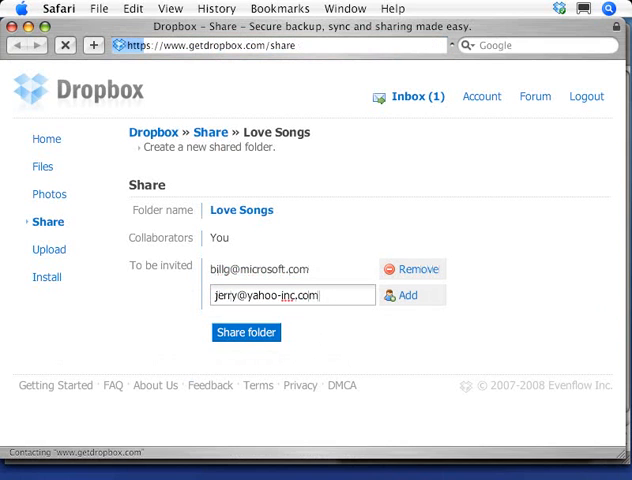
left_click(246, 332)
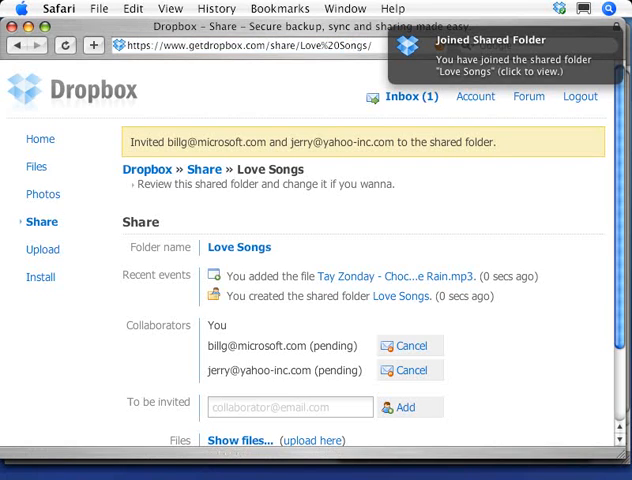
mouse_move(404, 96)
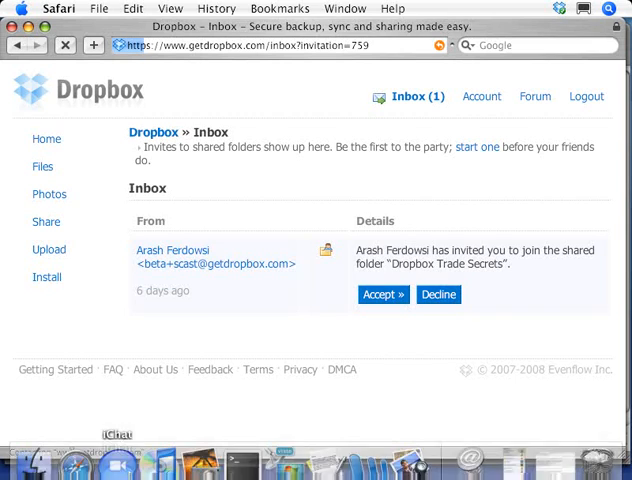
Accept the Dropbox Trade Secrets invitation, browse the shared folder's files, and return to Dropbox.
left_click(382, 294)
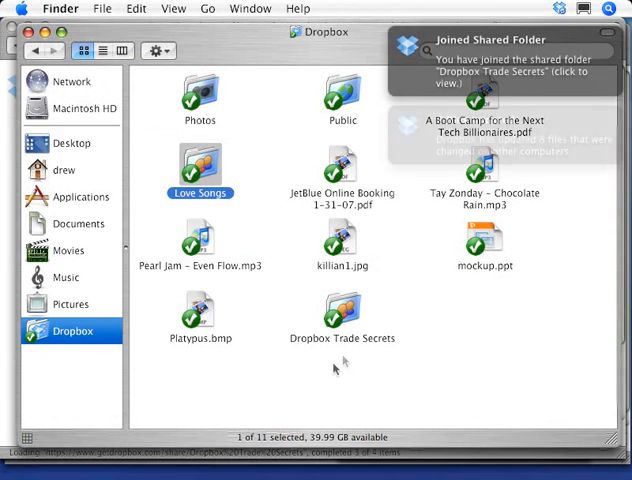
left_click(344, 314)
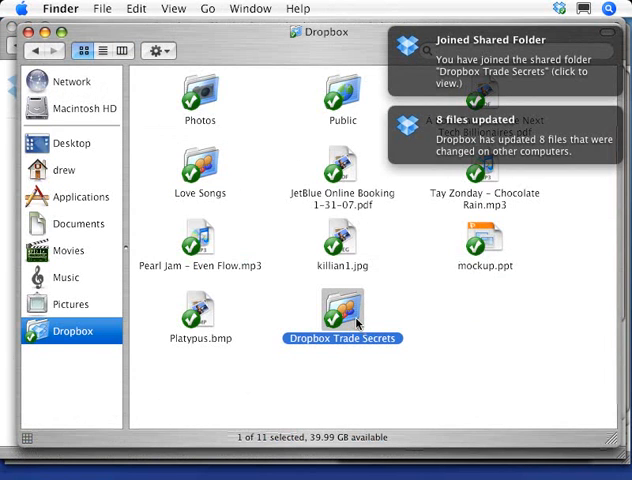
double_click(342, 310)
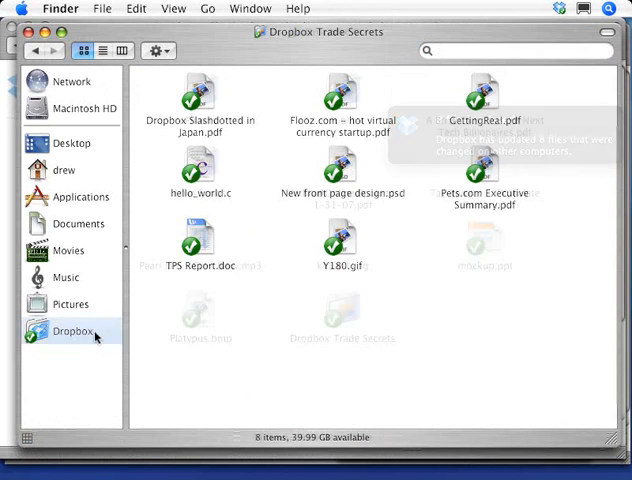
left_click(70, 332)
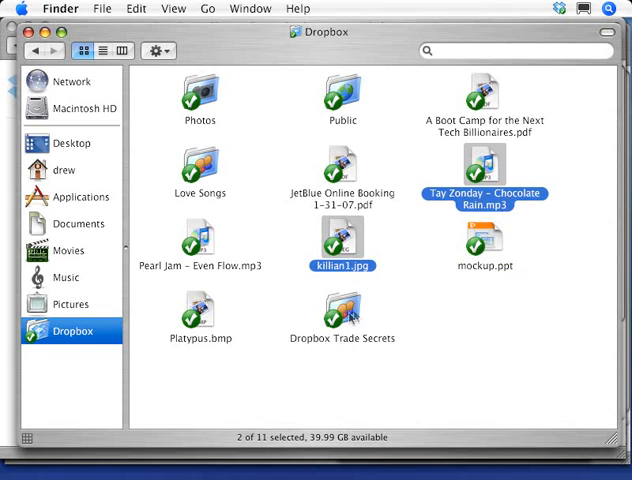
double_click(344, 316)
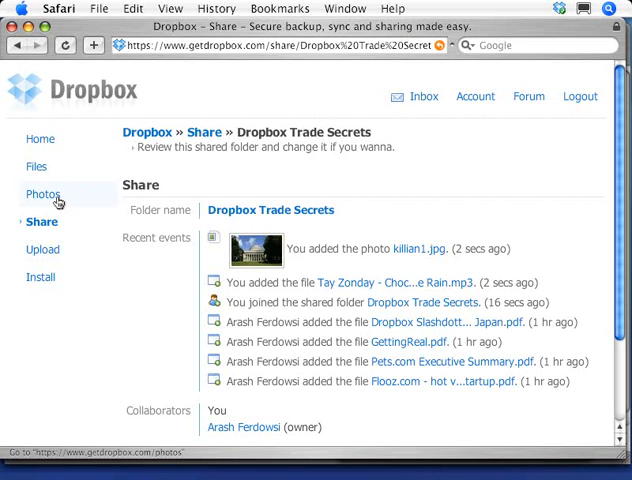
Browse the Photos gallery full-size photo by photo, then switch over to Finder.
left_click(44, 192)
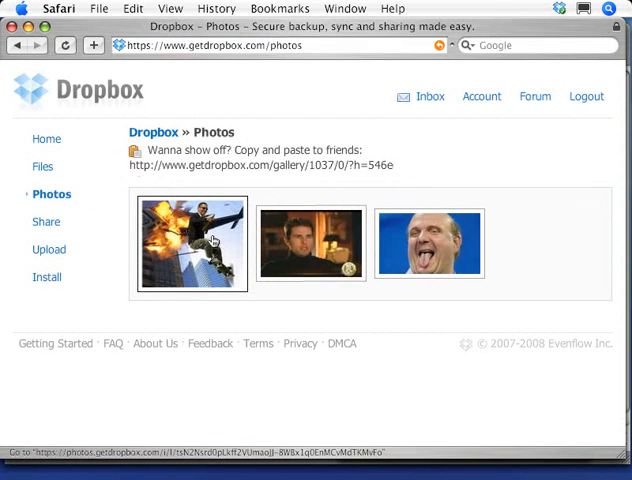
left_click(192, 244)
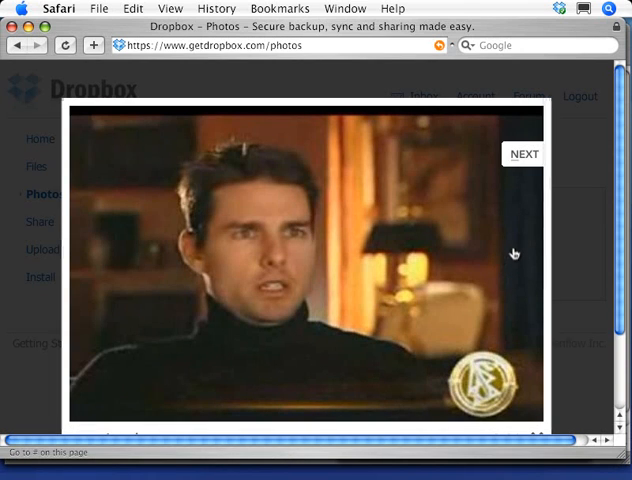
left_click(528, 154)
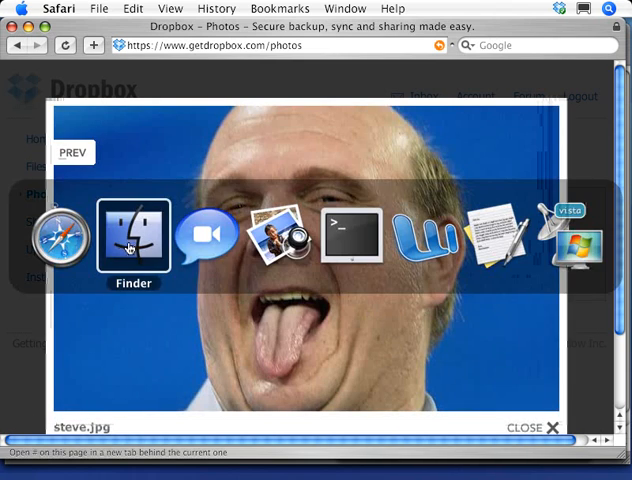
left_click(132, 236)
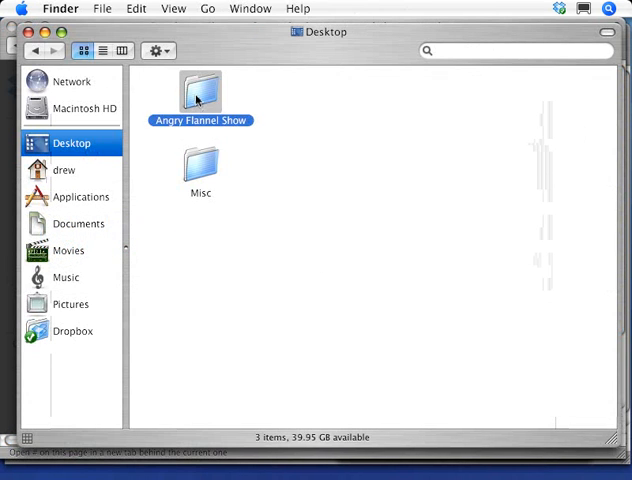
Move the Angry Flannel Show folder from the Desktop into Dropbox's Photos folder.
left_click(200, 90)
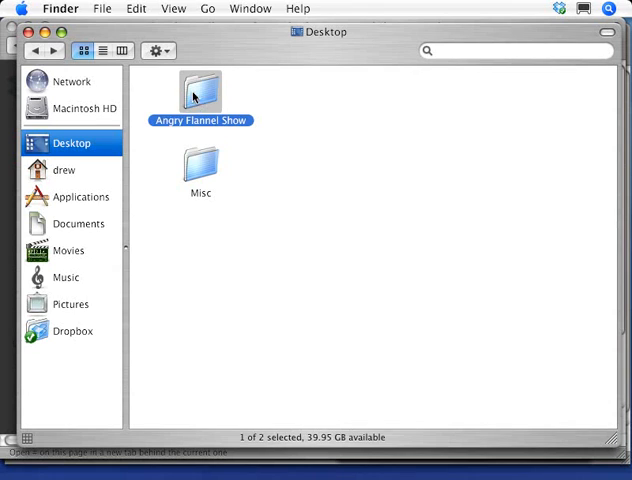
left_click(72, 330)
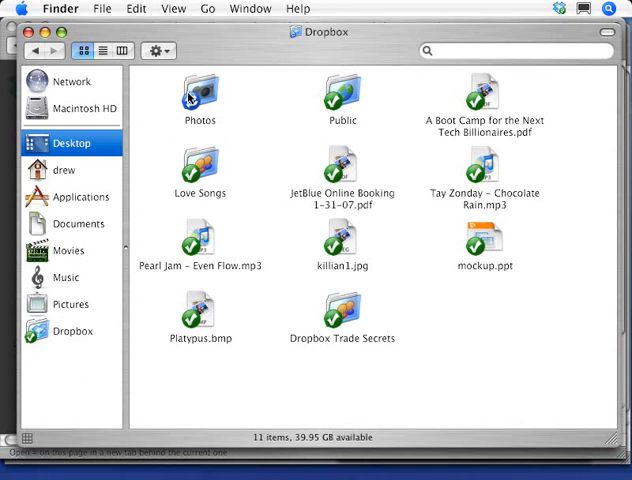
double_click(200, 90)
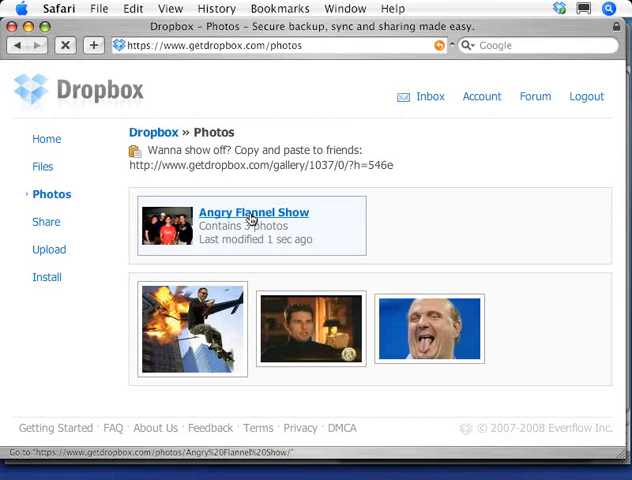
View the Angry Flannel Show album, then return to Home listing its 3 added photos.
left_click(254, 212)
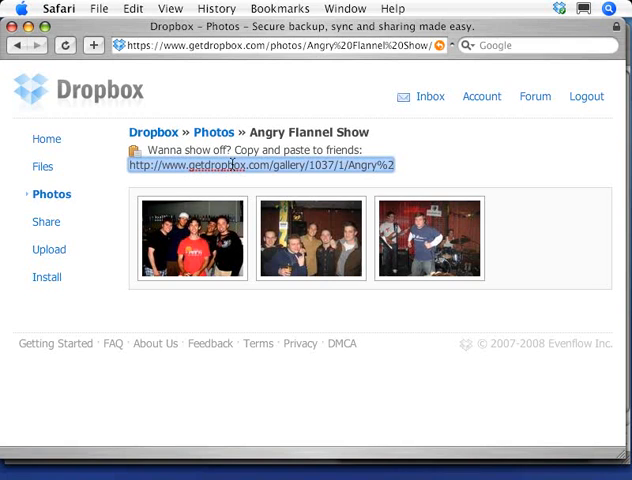
left_click(44, 138)
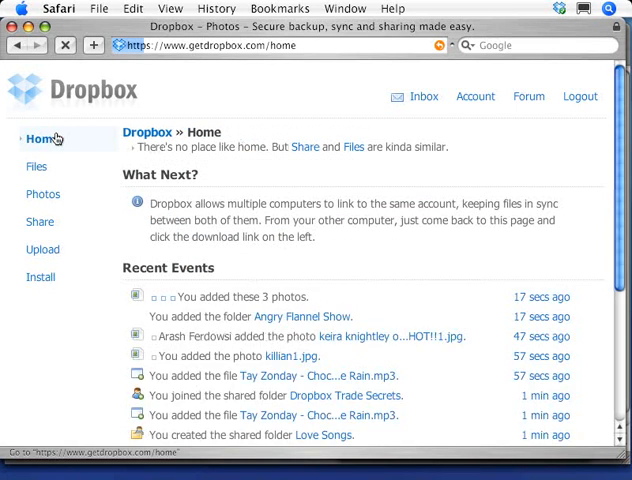